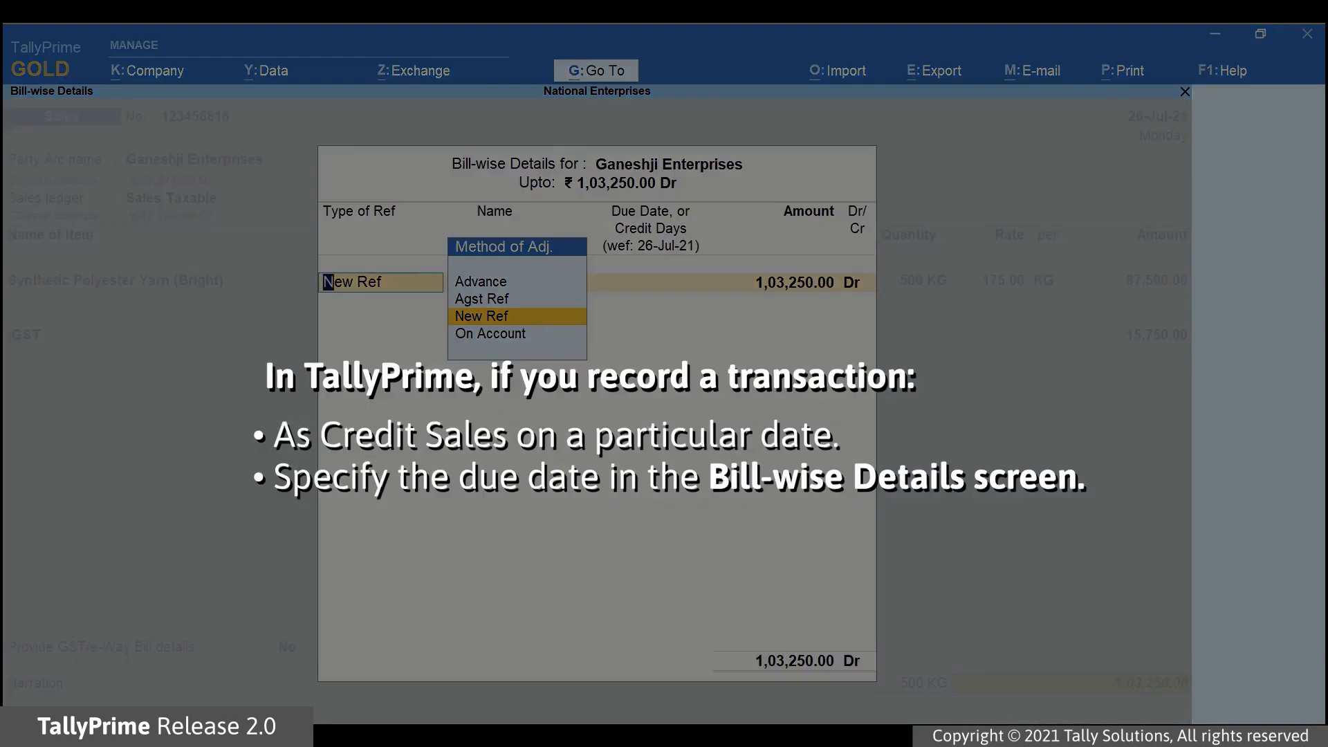
Record the Ganeshji Enterprises bill as a New Ref with 3 credit days and accept the voucher
{"action": "left_click", "coordinate": [481, 315]}
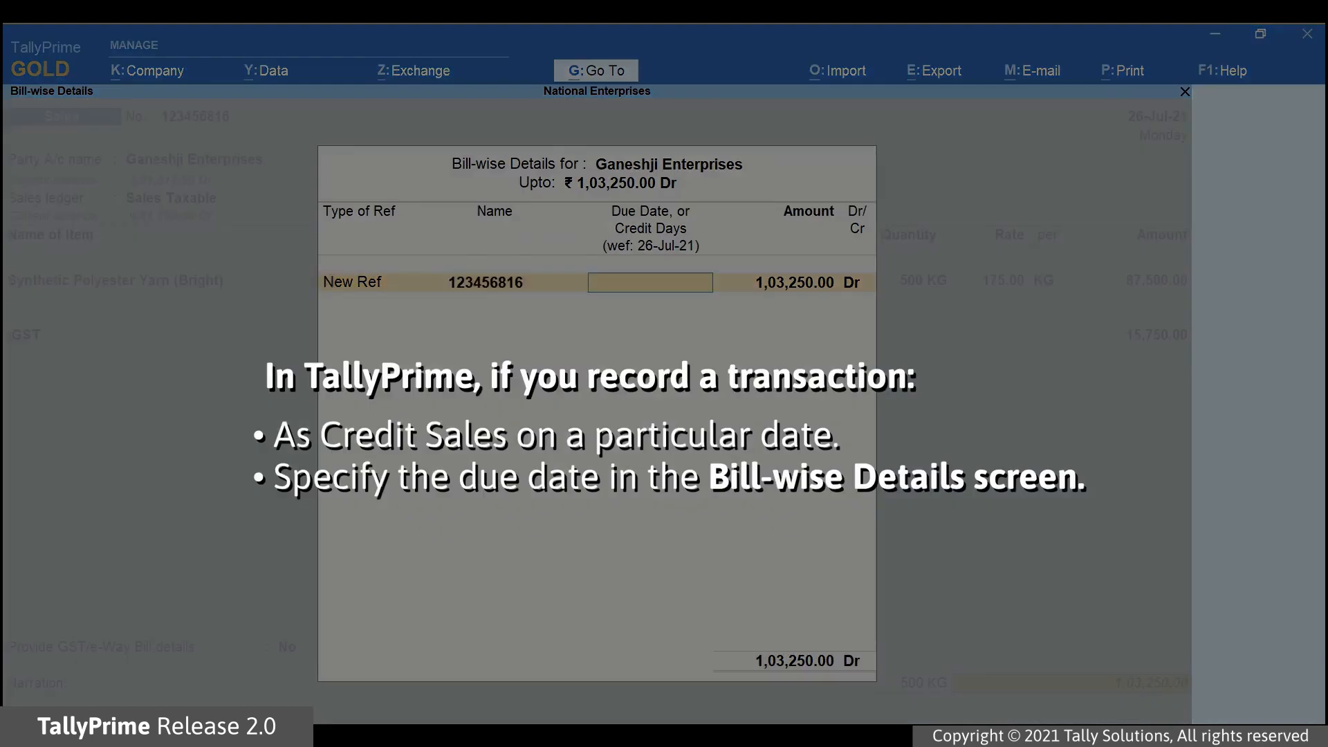
{"action": "type", "text": "3"}
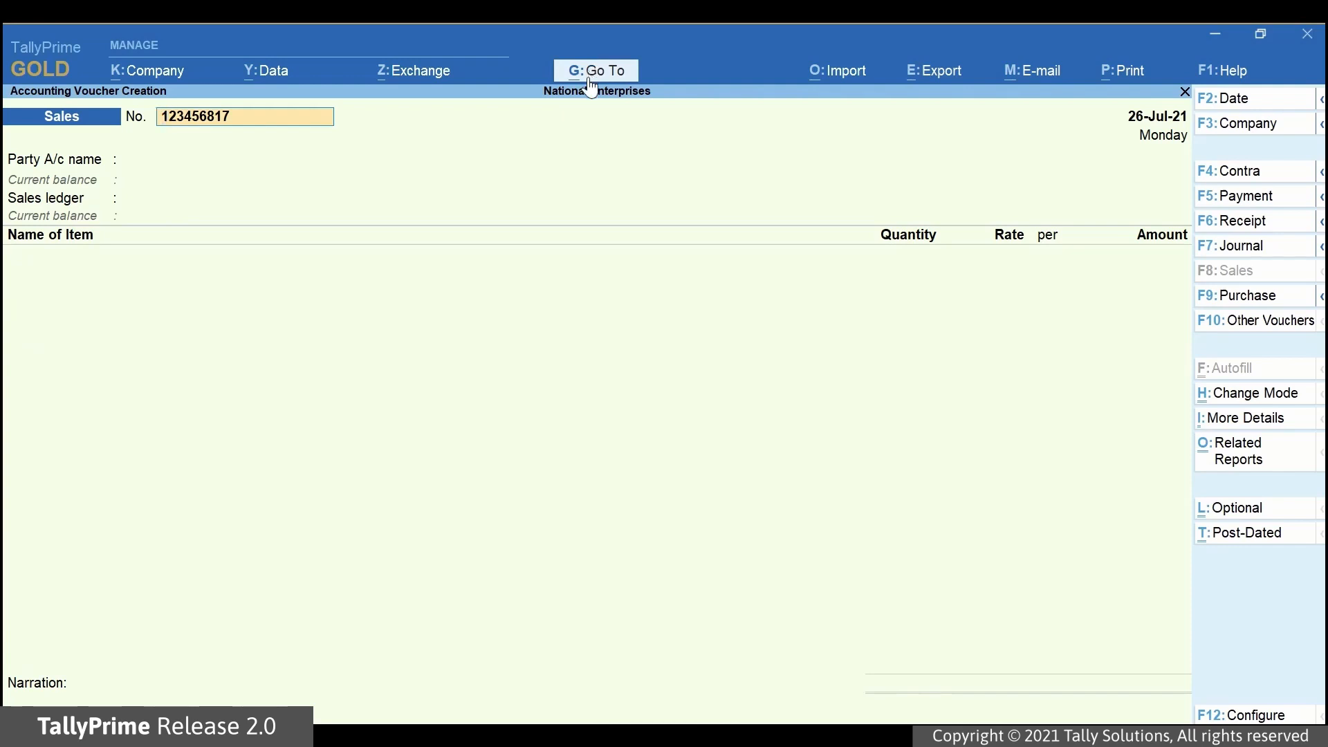
Go To 'Bills' and open the Bills Receivable report under Common Reports
{"action": "left_click", "coordinate": [595, 70]}
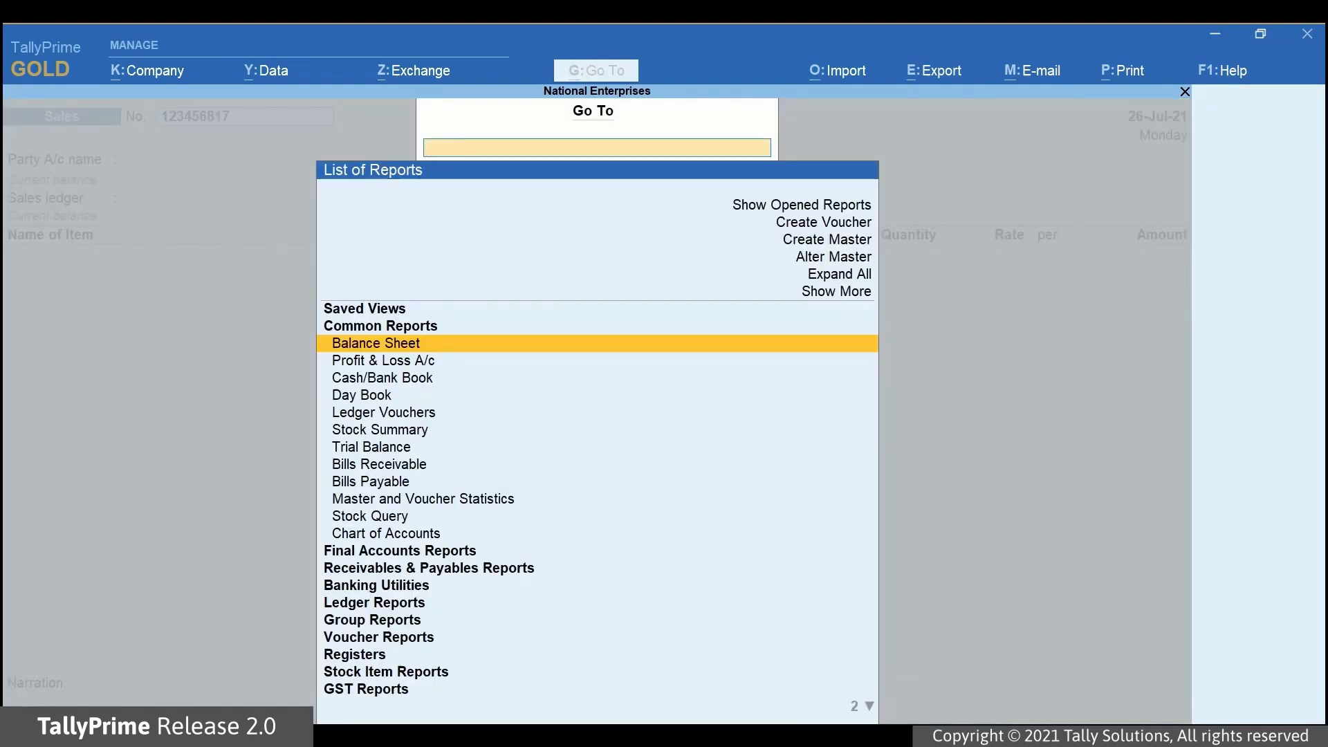
{"action": "type", "text": "Bills"}
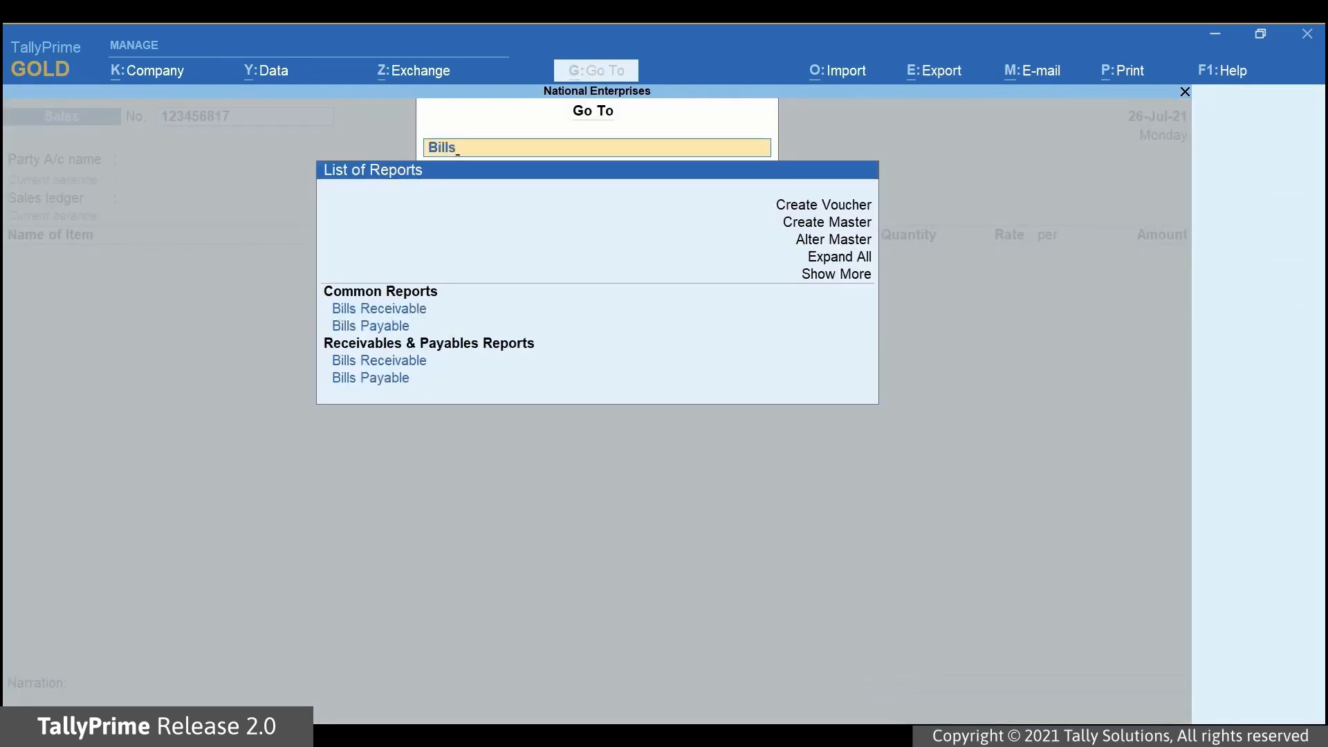
{"action": "left_click", "coordinate": [379, 309]}
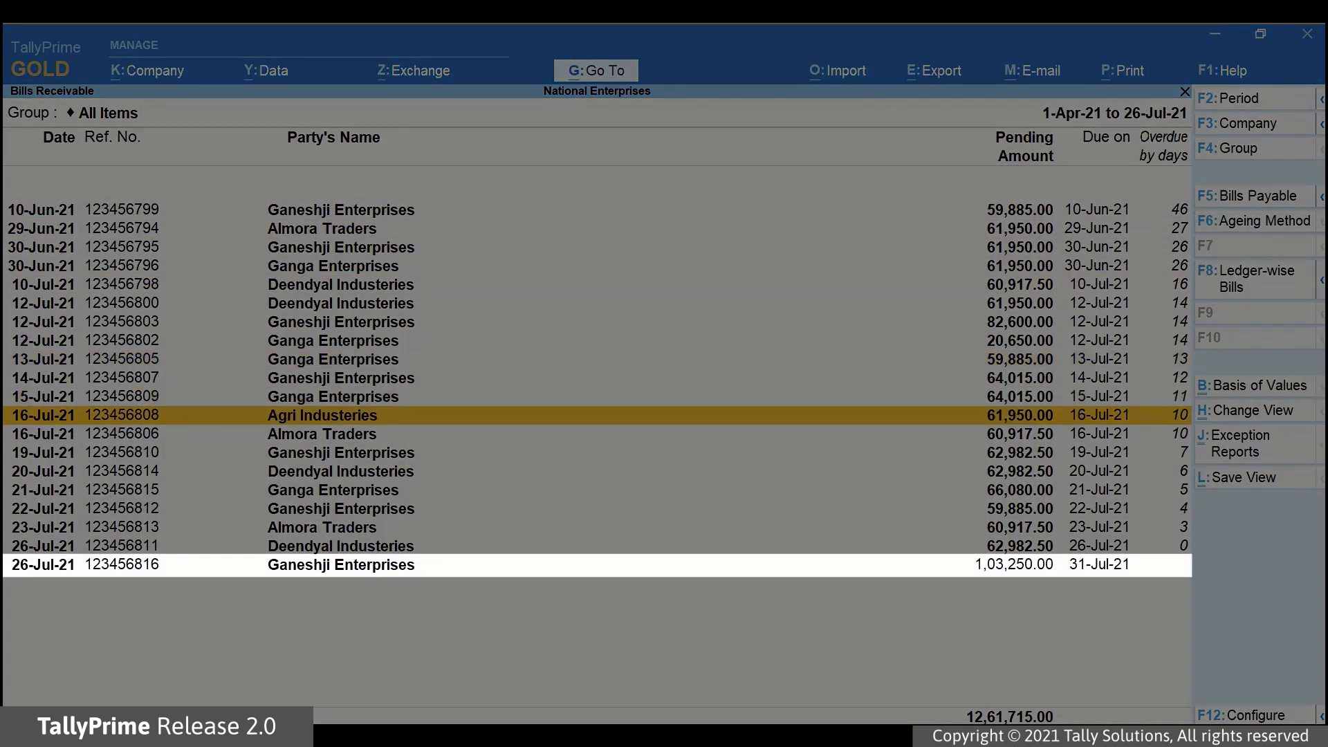
{"action": "left_click", "coordinate": [339, 564]}
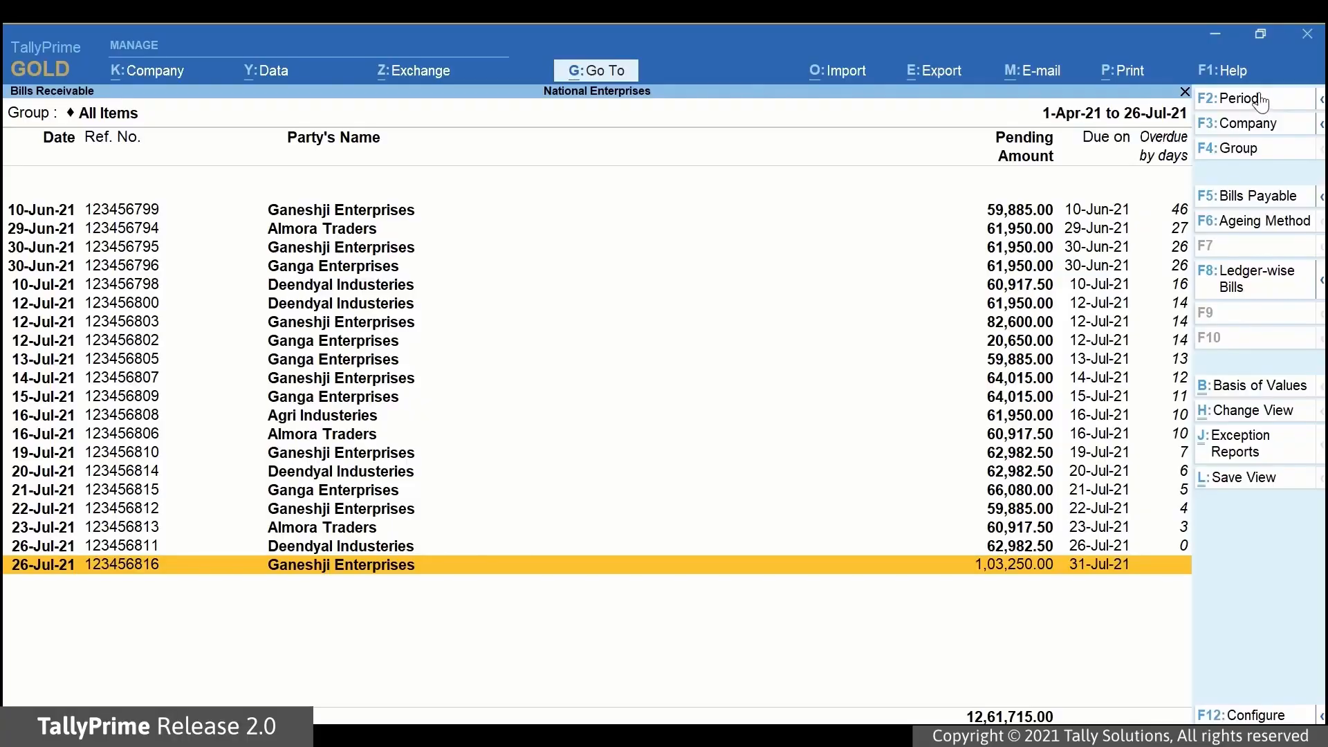
Set the report period to 1-Jul-21 through 31-Jul-21 via F2
{"action": "left_click", "coordinate": [1243, 98]}
{"action": "type", "text": "Jul"}
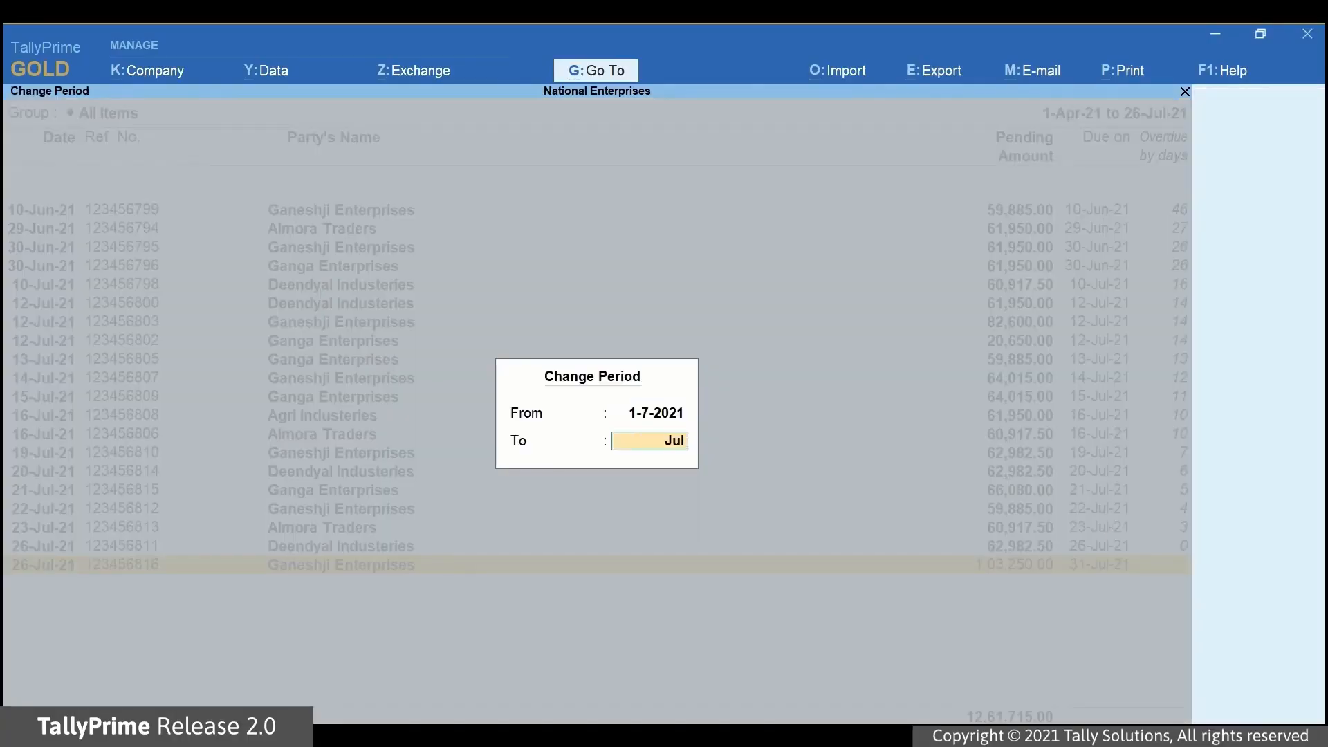
{"action": "key", "text": "enter"}
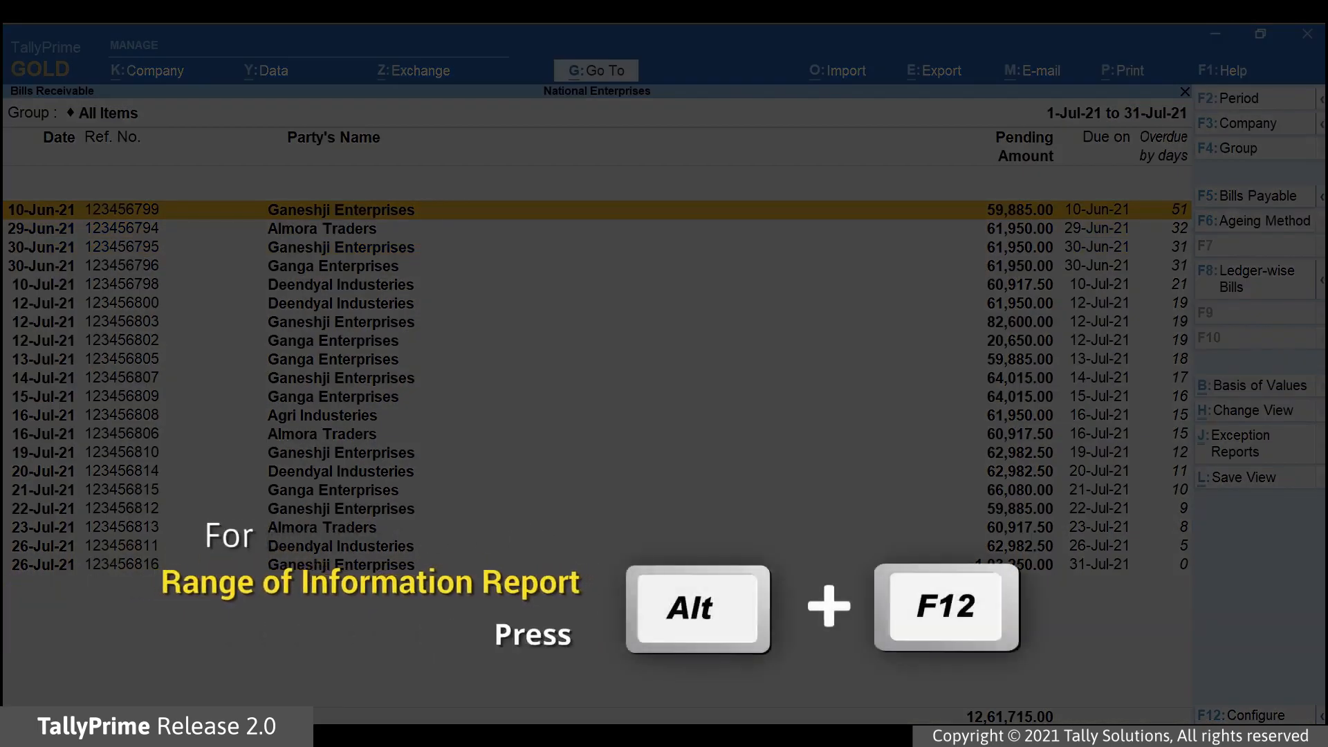
Add a range condition via Alt+F12: Bill having Date greater than 01/07/2021
{"action": "key", "text": "alt+f12"}
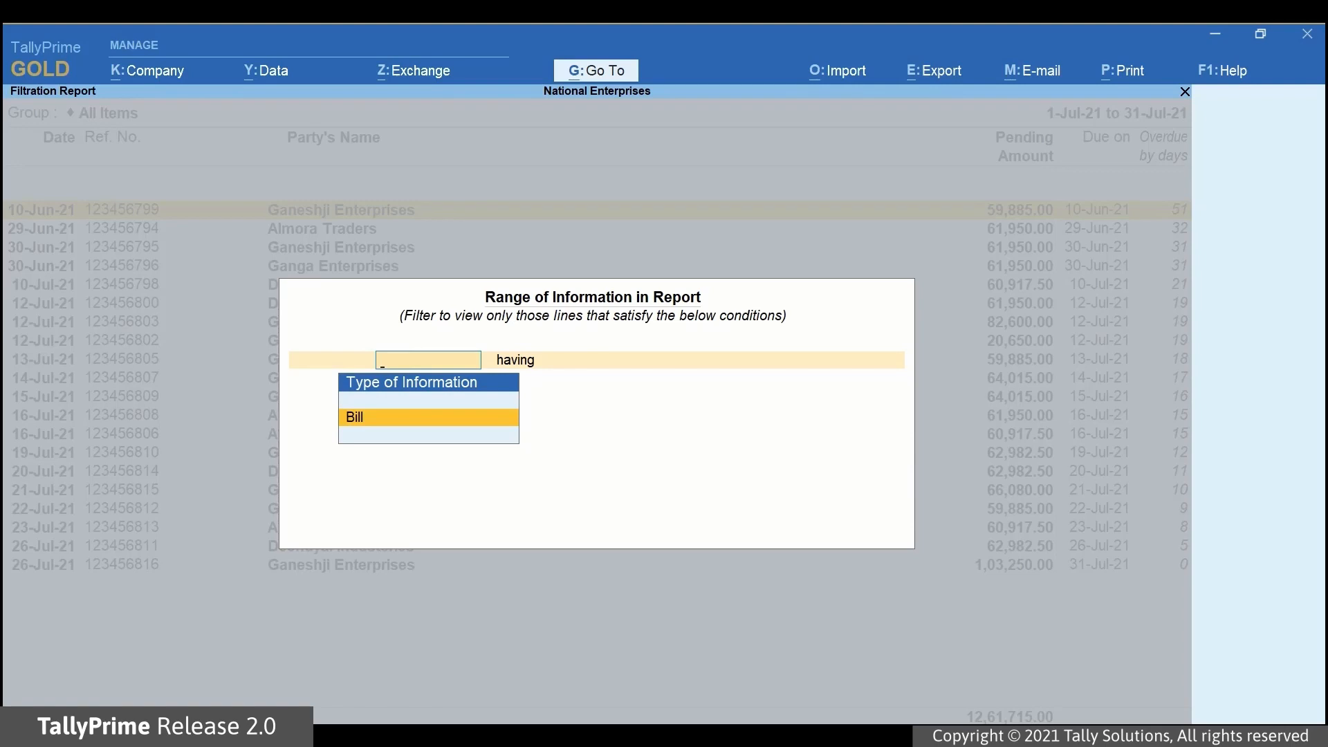
{"action": "left_click", "coordinate": [353, 416]}
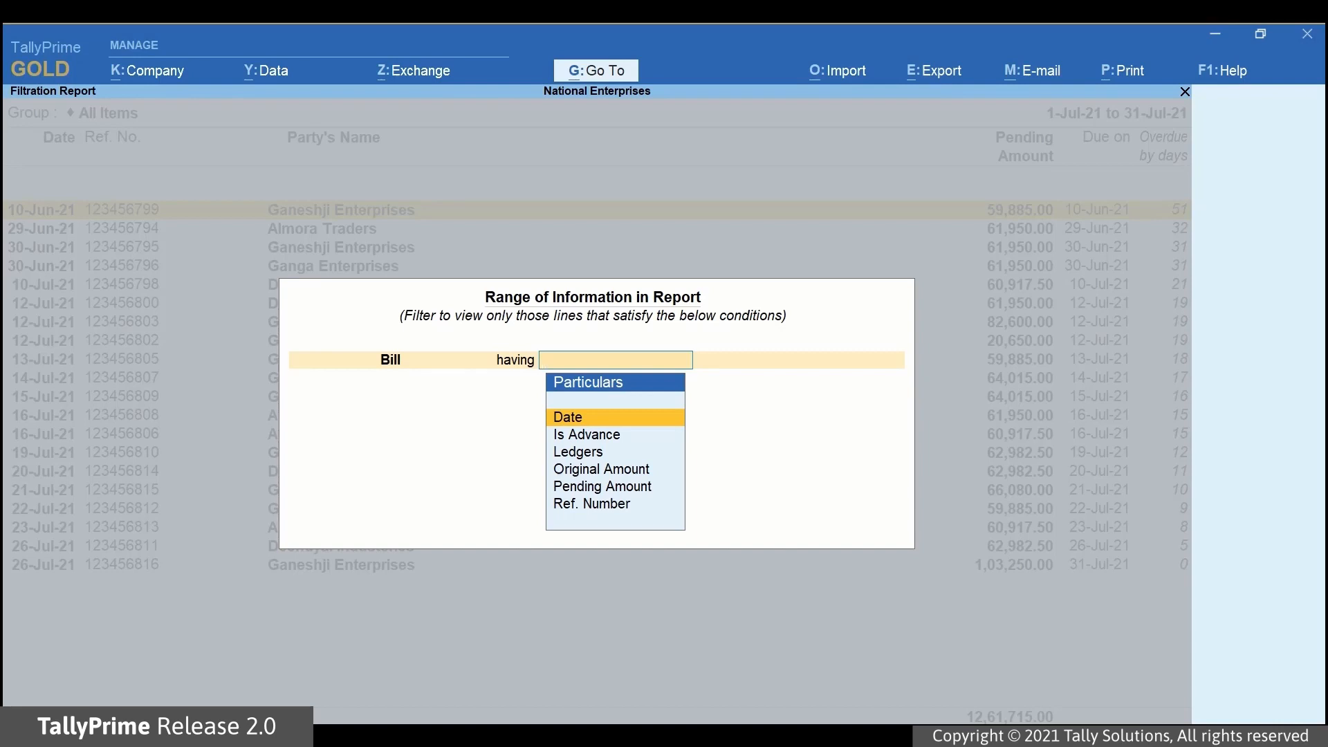
{"action": "left_click", "coordinate": [567, 417]}
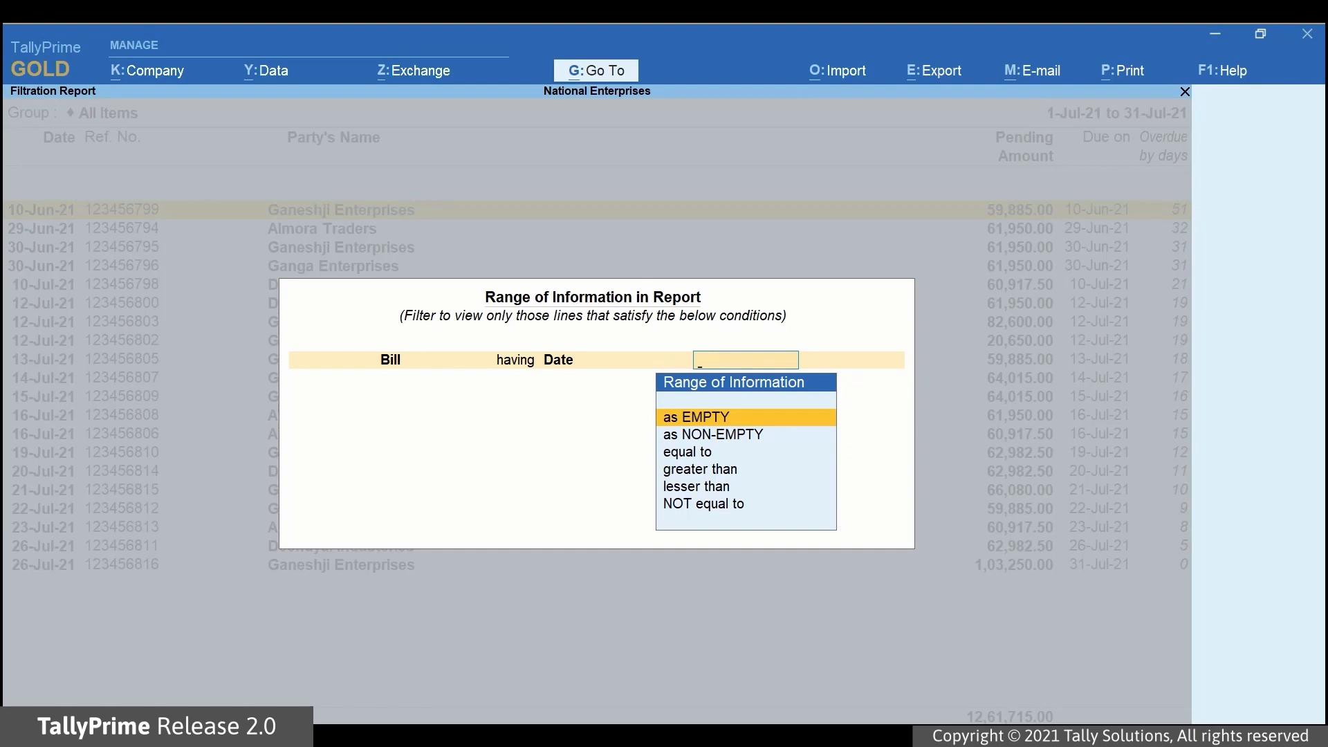
{"action": "left_click", "coordinate": [700, 469]}
{"action": "type", "text": "01/07/2021"}
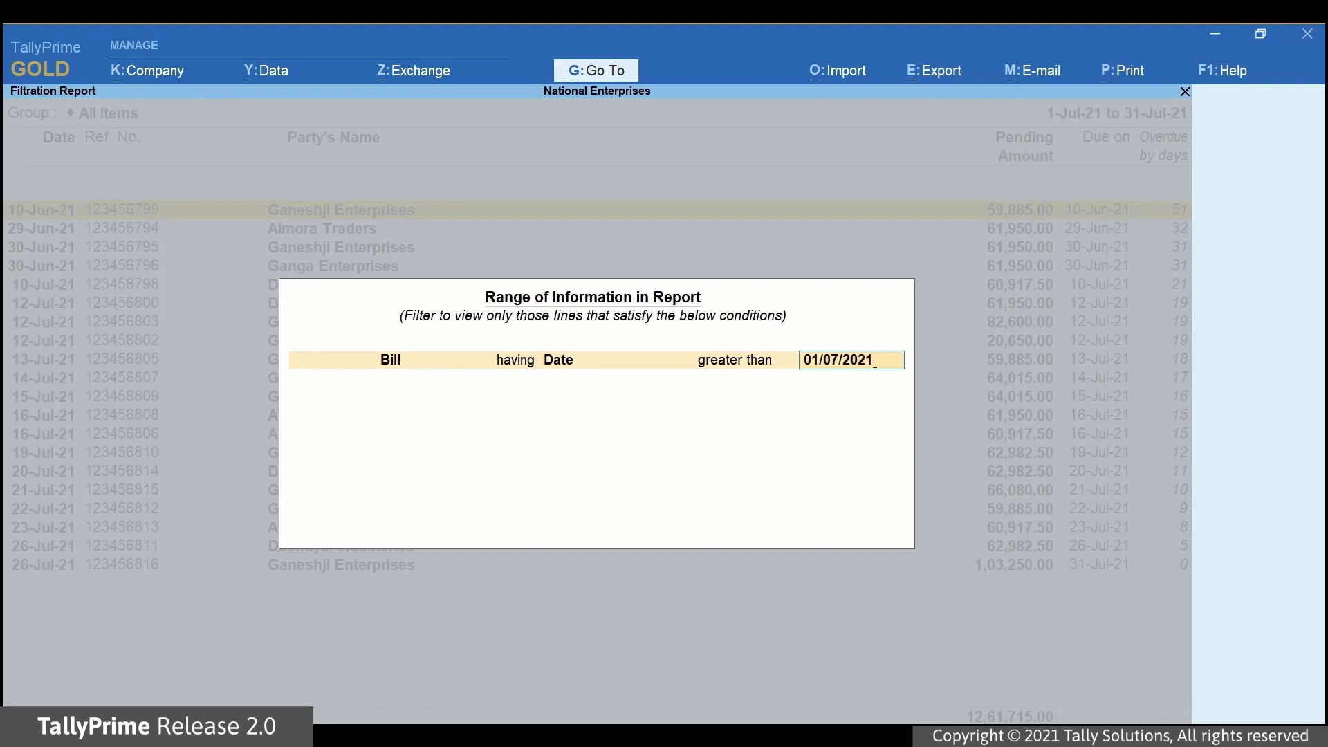
{"action": "key", "text": "Enter"}
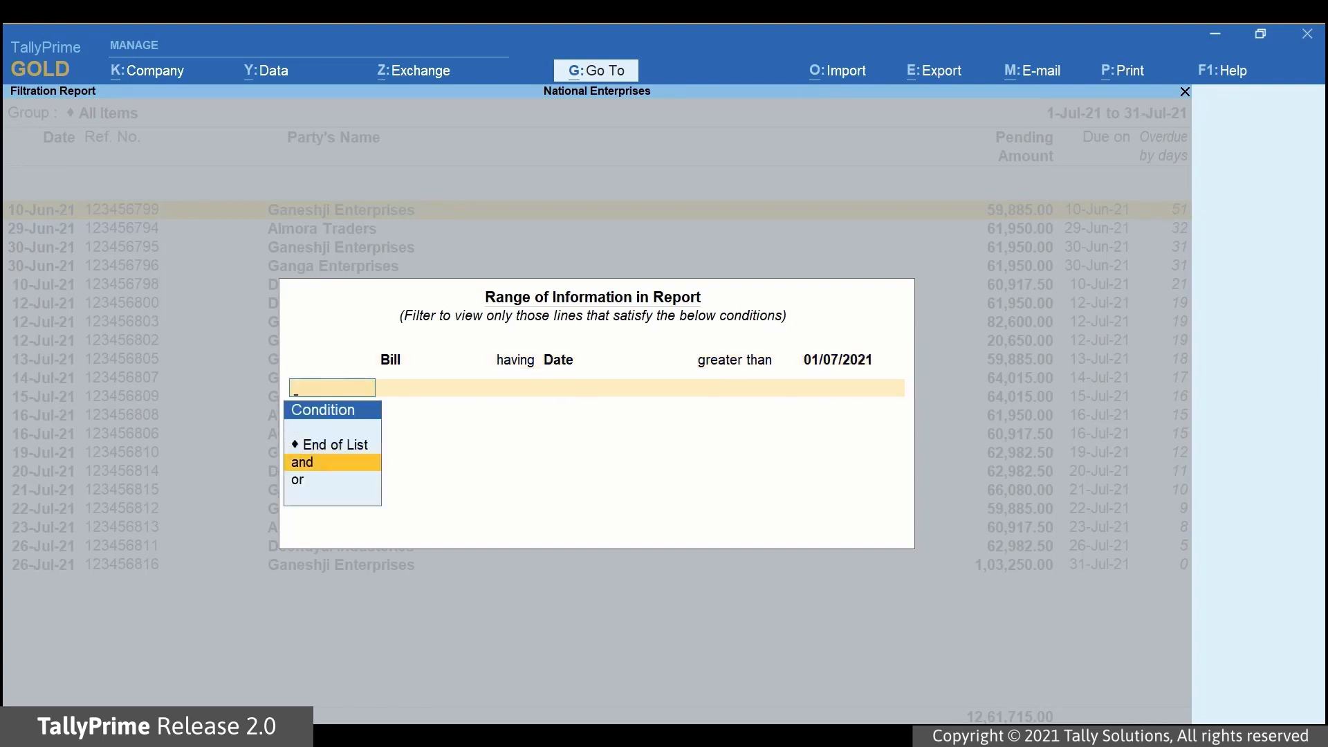
Join with 'and' a second condition: Bill having Date lesser than 01/08/2021
{"action": "left_click", "coordinate": [303, 462]}
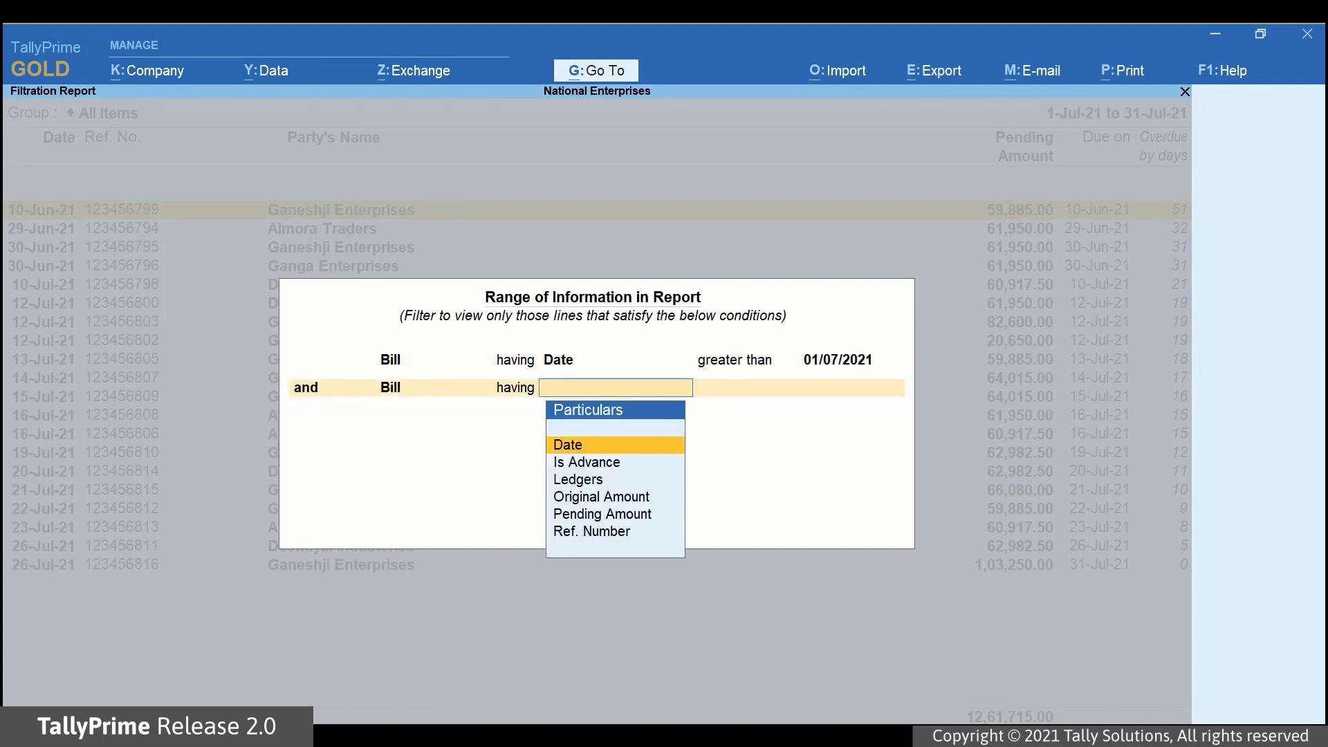
{"action": "left_click", "coordinate": [567, 444]}
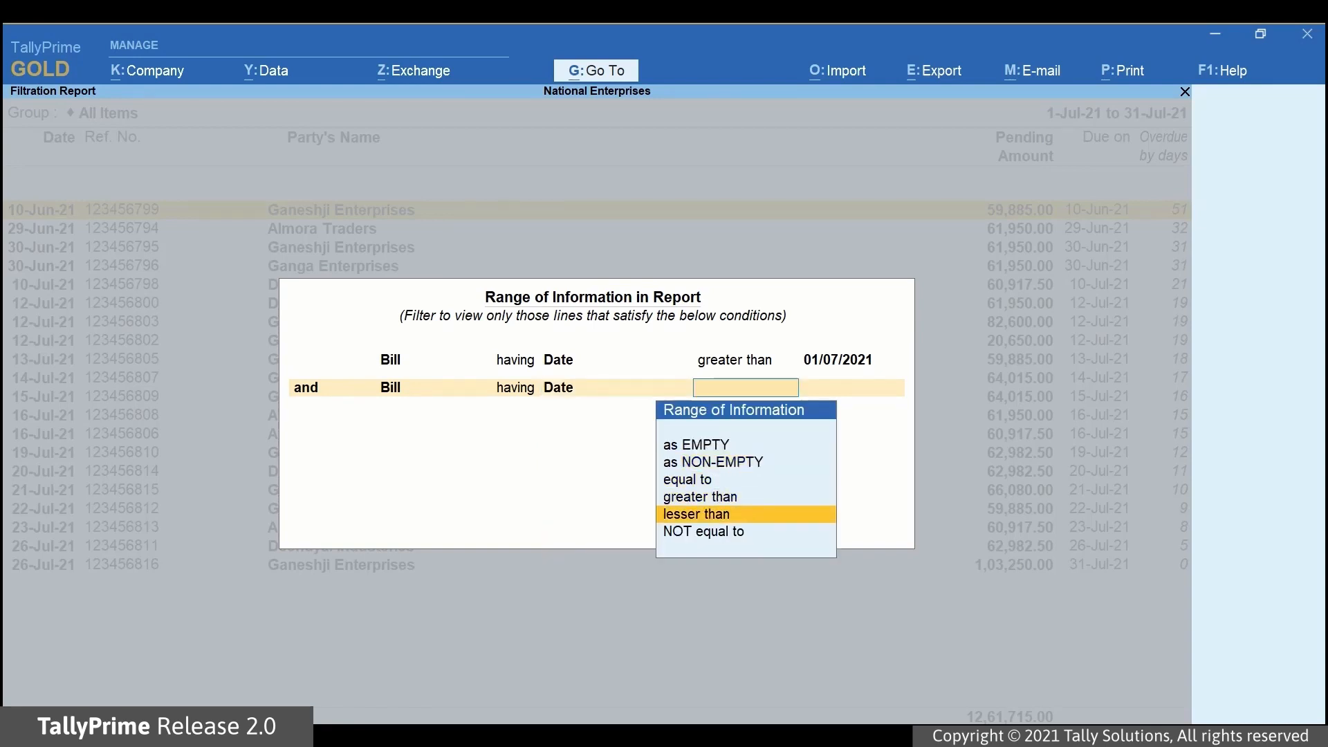
{"action": "left_click", "coordinate": [694, 515]}
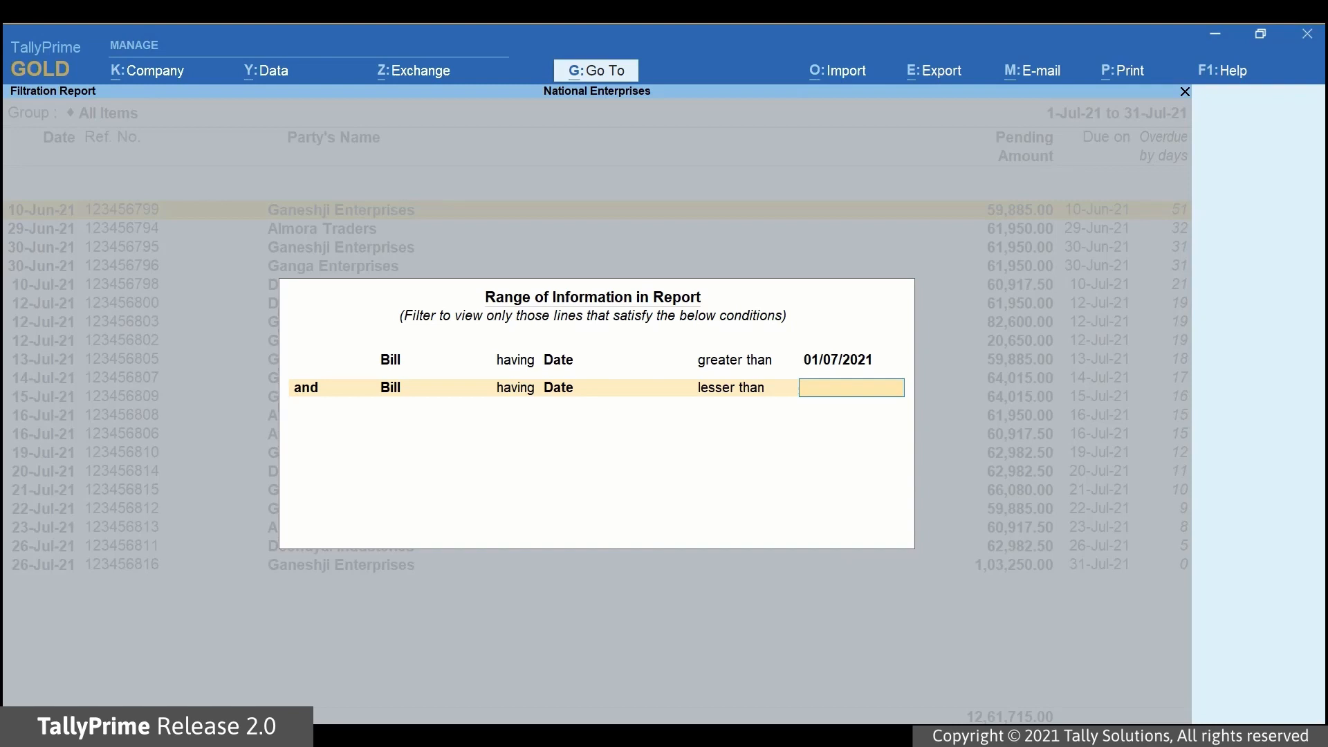
{"action": "type", "text": "01/08/2021"}
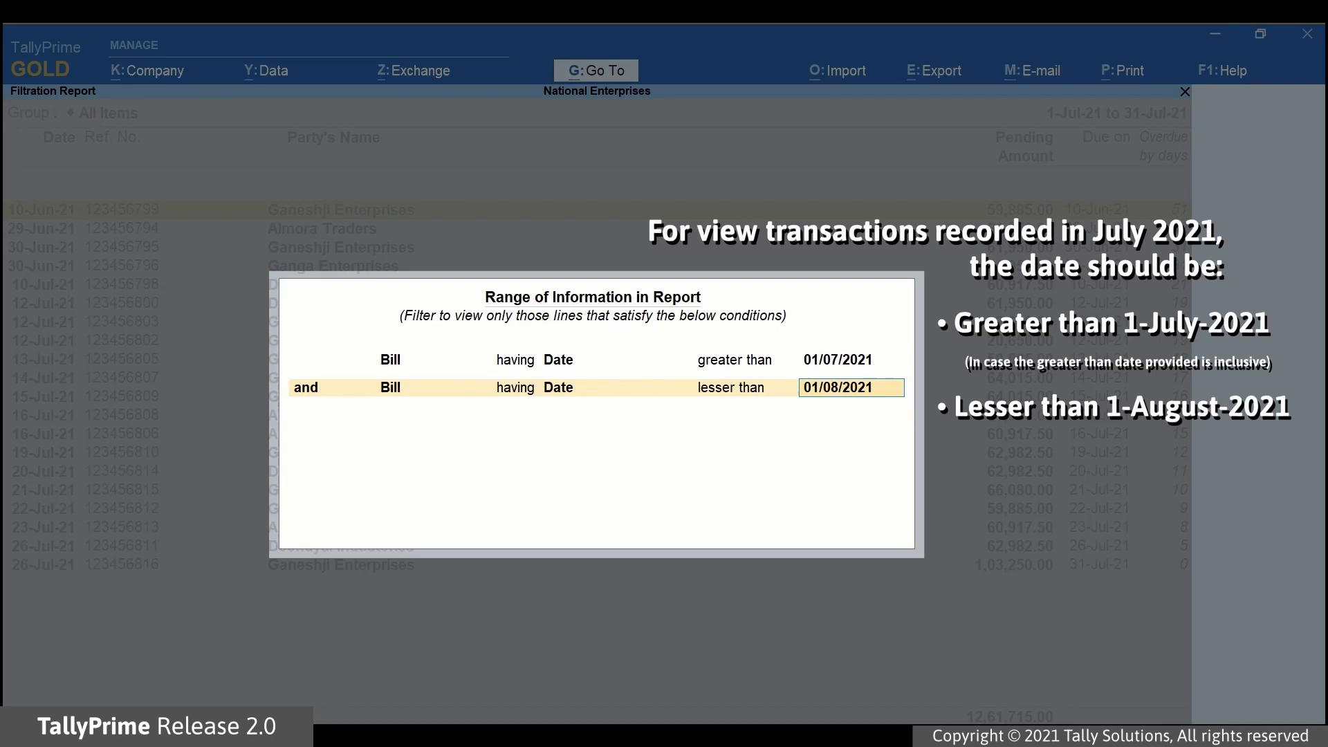
{"action": "key", "text": "enter"}
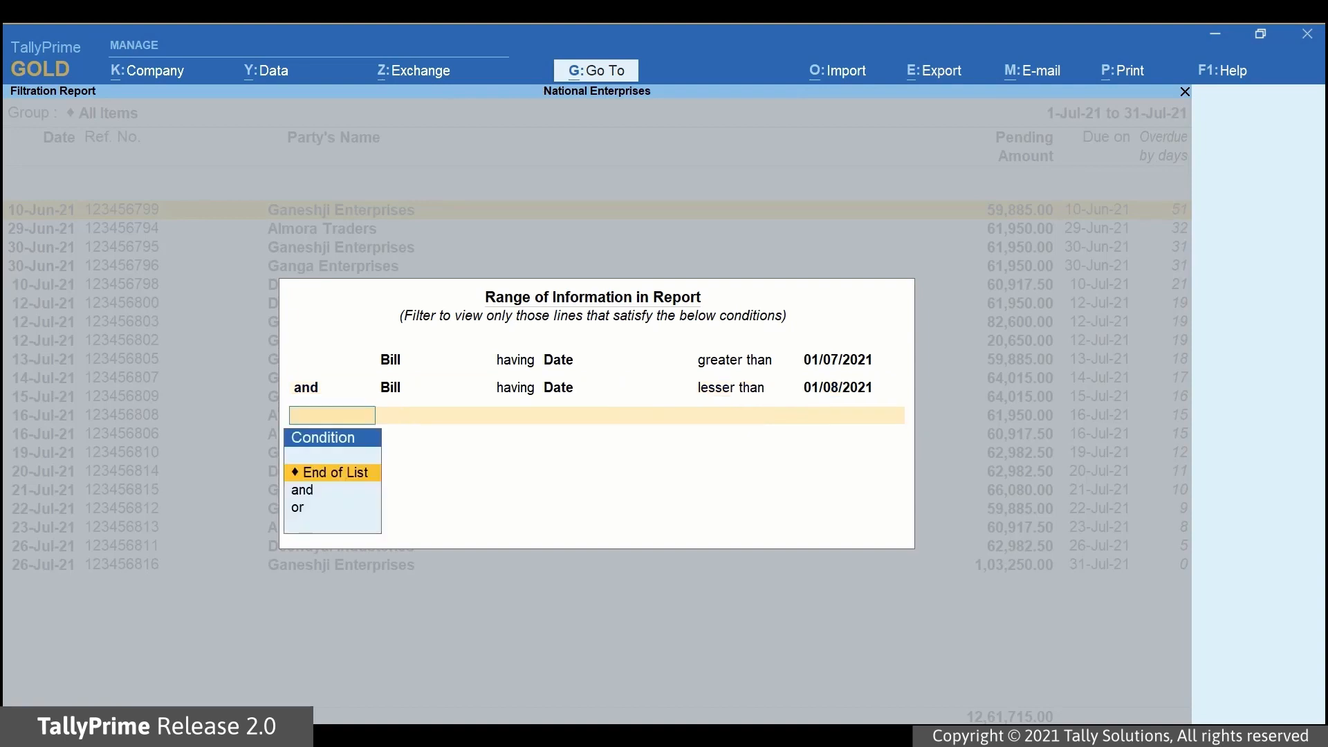